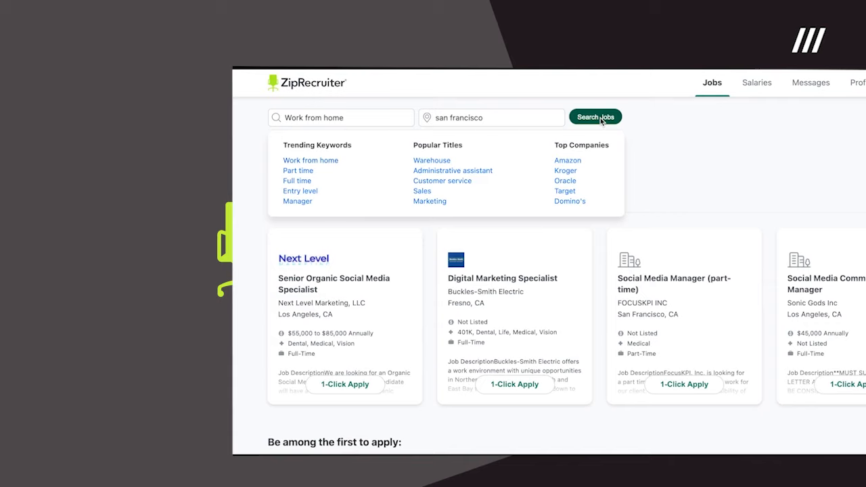
- Go to the ZipRecruiter employer Dashboard showing Marketing Coordinator candidates awaiting ratings
left_click(596, 117)
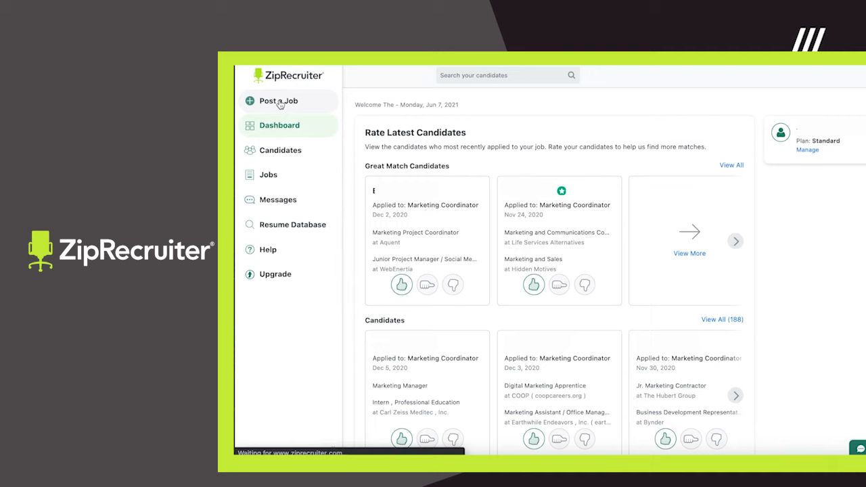
- Start a new job posting from the sidebar and view the form's benefits, pay and company details
left_click(279, 100)
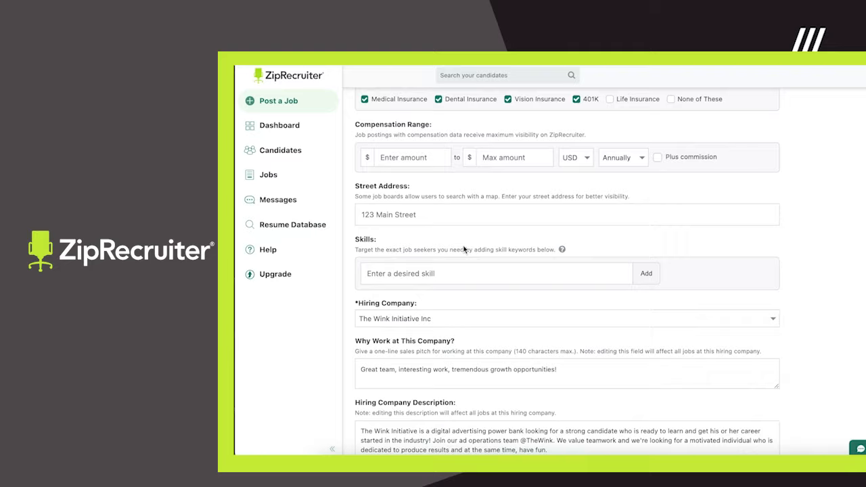
left_click(281, 149)
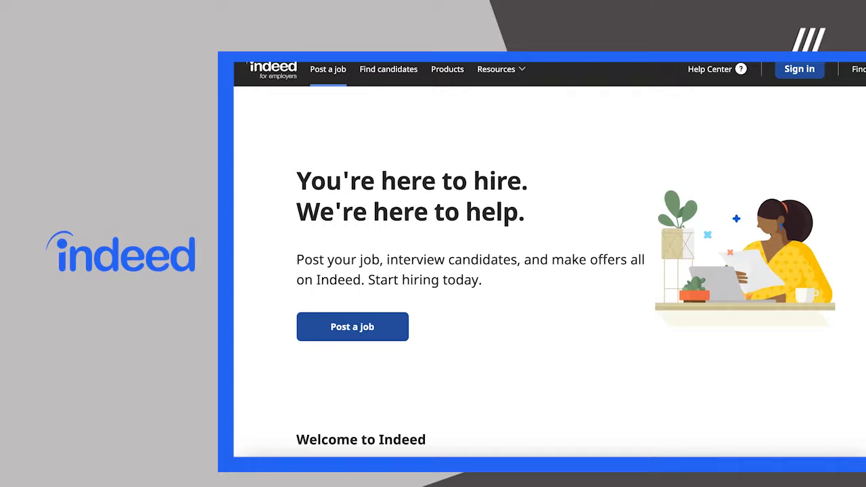
- Scroll down the Indeed for Employers landing page past the job posting and hiring pitch
scroll("down", 3)
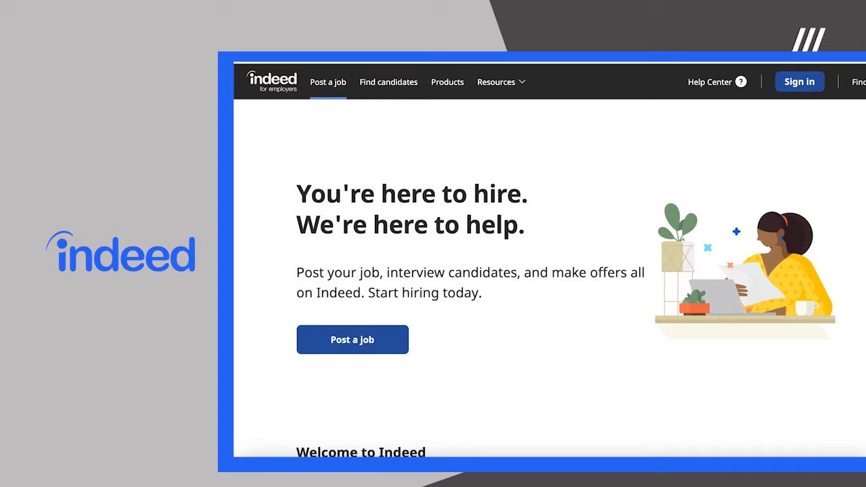
scroll("down", 3)
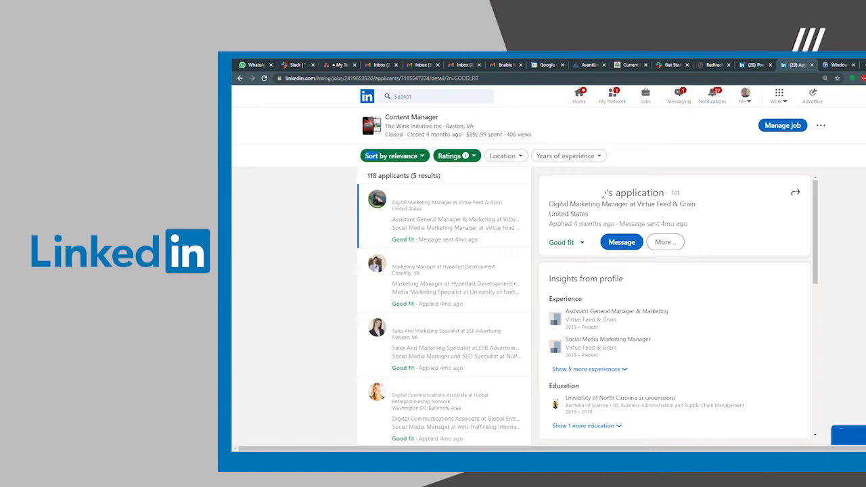
- Show the sort-by-relevance options for the 118 Content Manager applicants
left_click(390, 156)
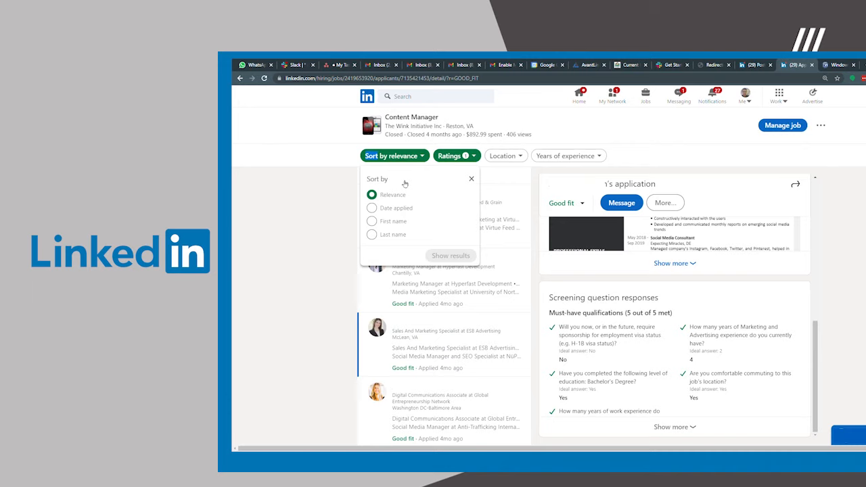